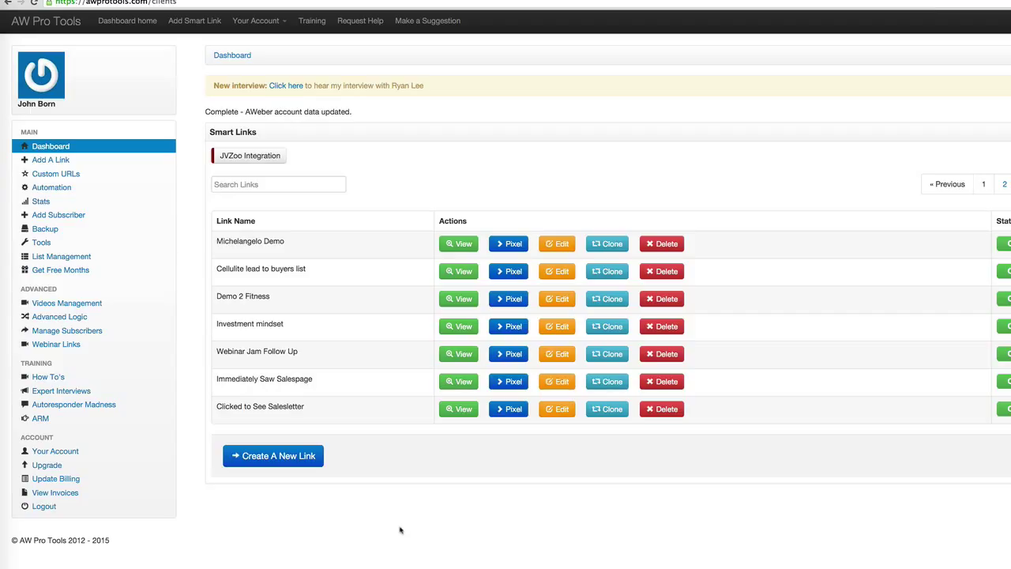
{"action": "mouse_move", "coordinate": [383, 291]}
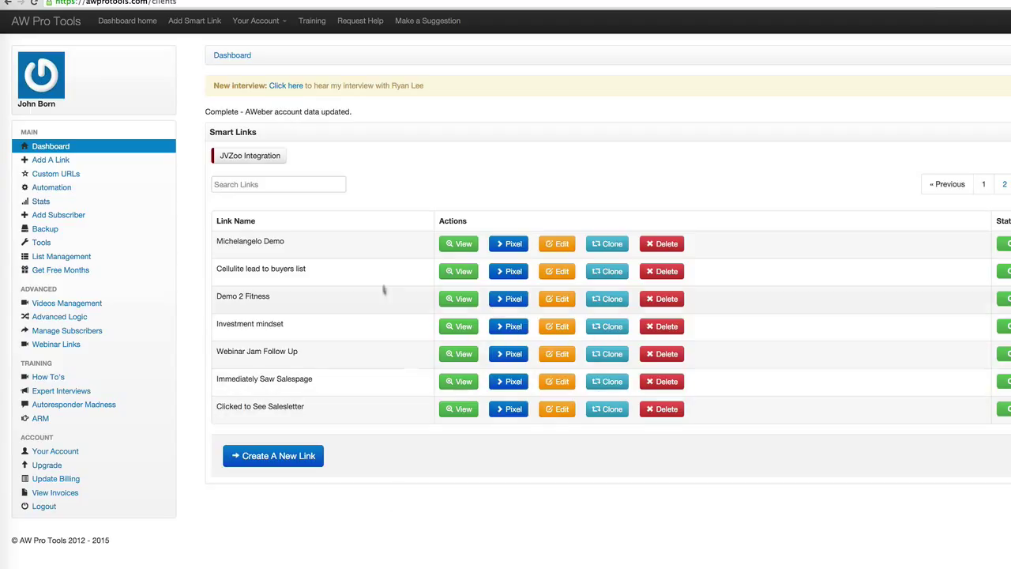
{"action": "mouse_move", "coordinate": [423, 205]}
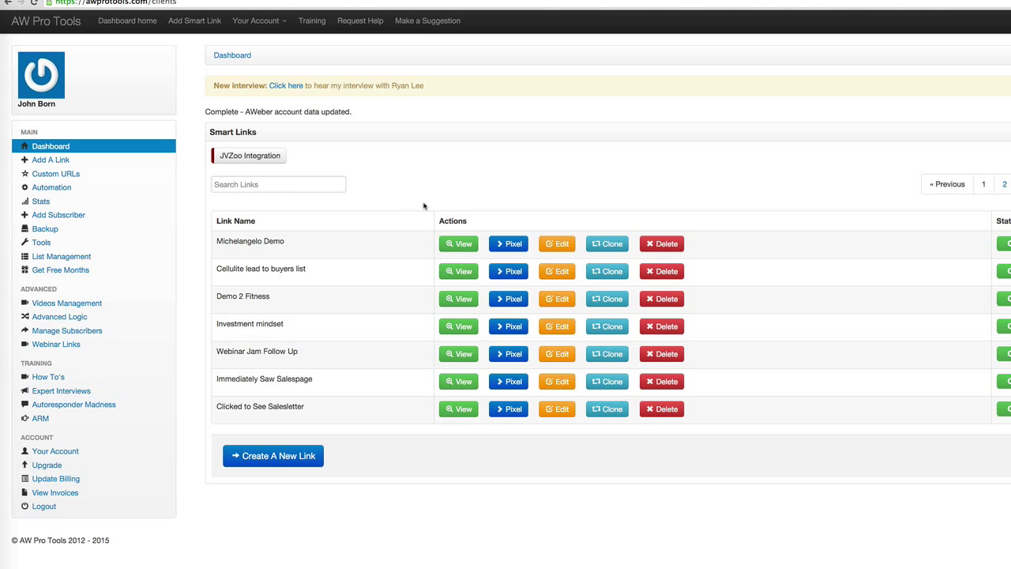
{"action": "left_click", "coordinate": [250, 155]}
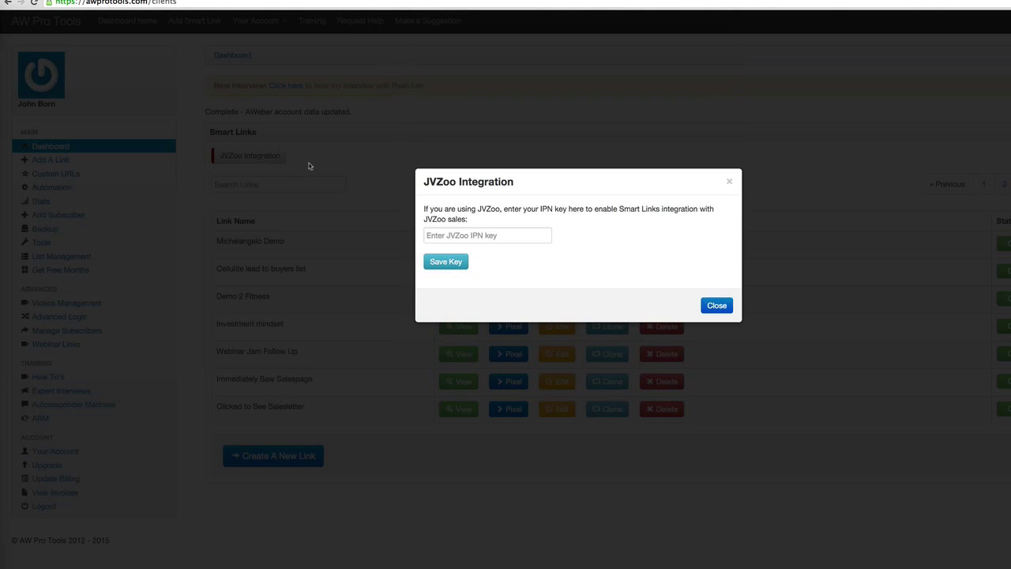
{"action": "left_click", "coordinate": [487, 235]}
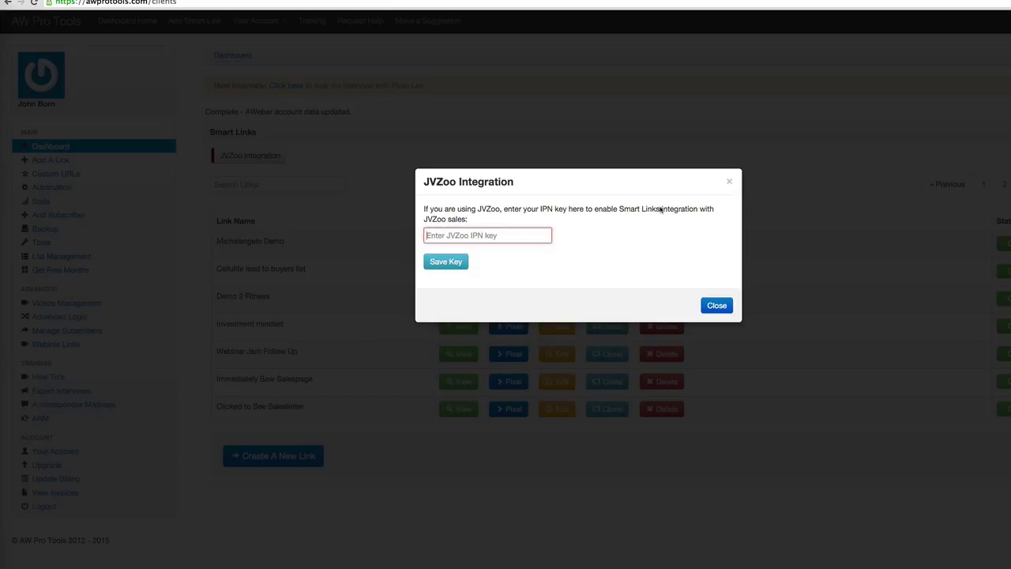
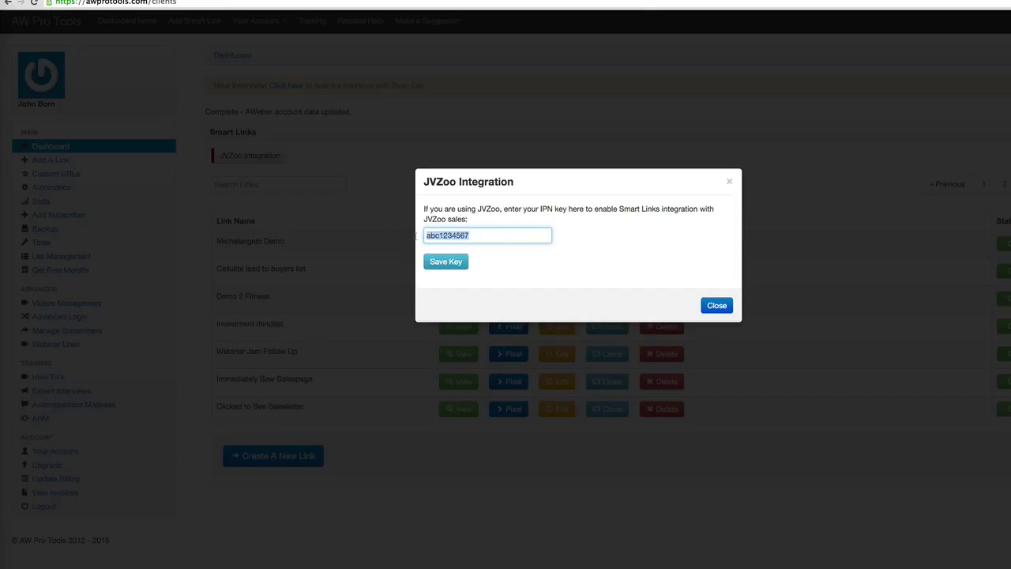
{"action": "right_click", "coordinate": [486, 234]}
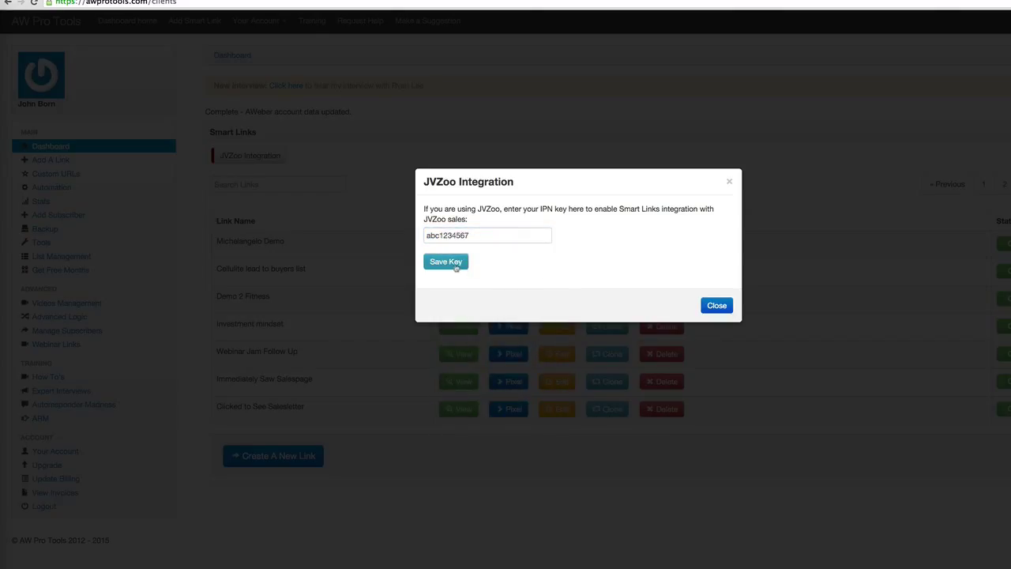
{"action": "left_click", "coordinate": [445, 263]}
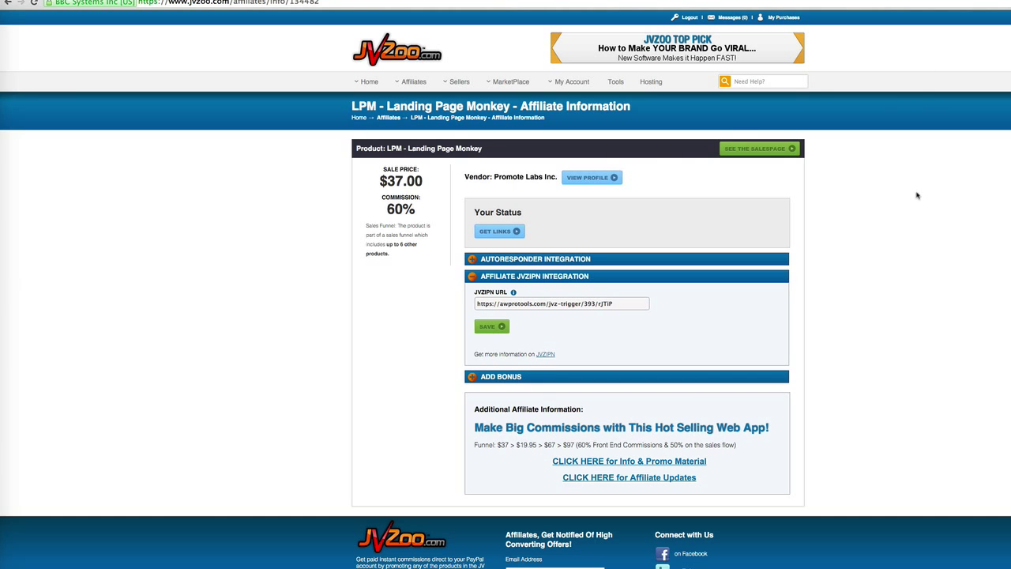
Navigate to JVZoo's My Account page via the My Account dropdown
{"action": "left_click", "coordinate": [572, 82]}
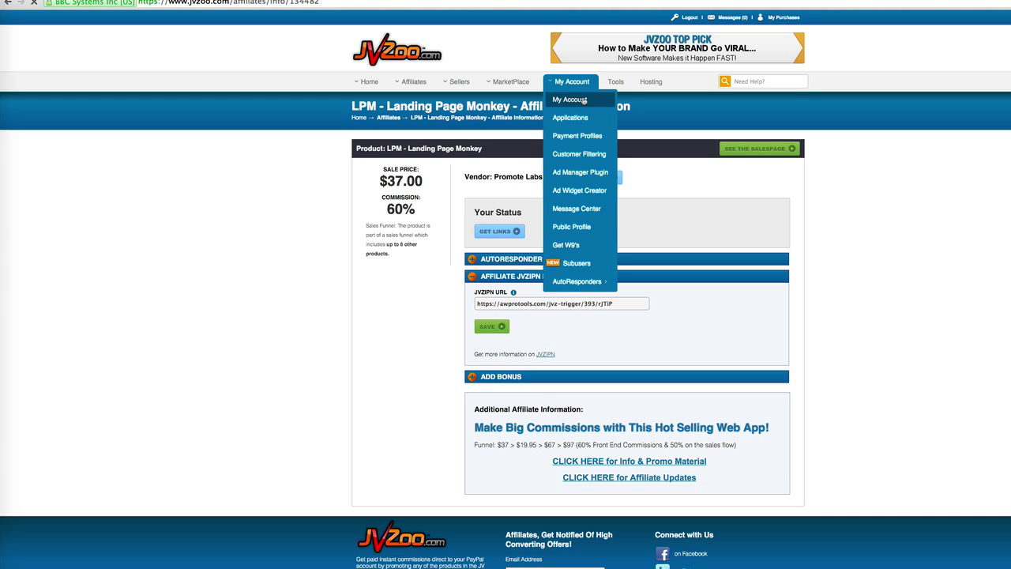
{"action": "left_click", "coordinate": [569, 100]}
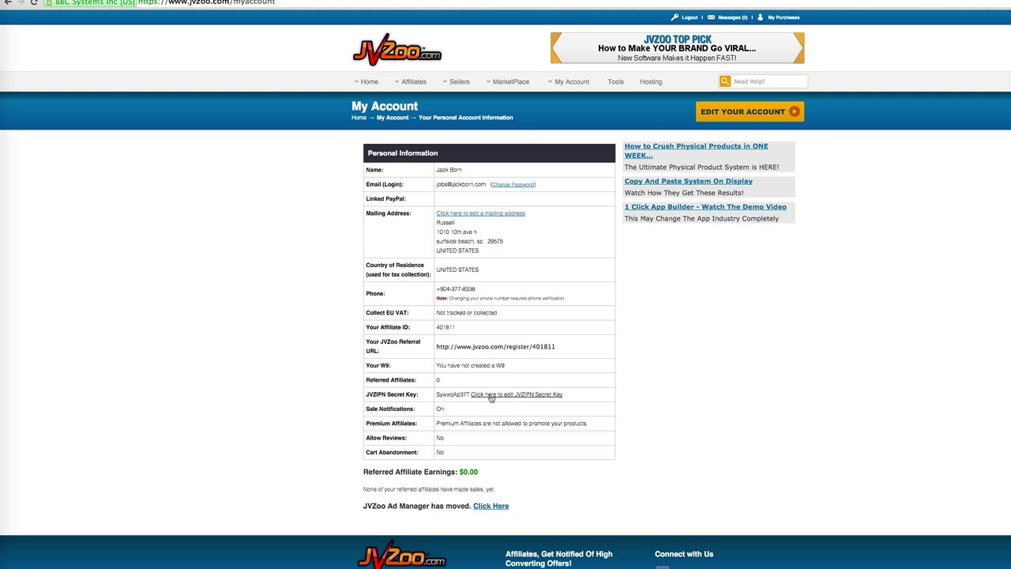
{"action": "left_click", "coordinate": [748, 110]}
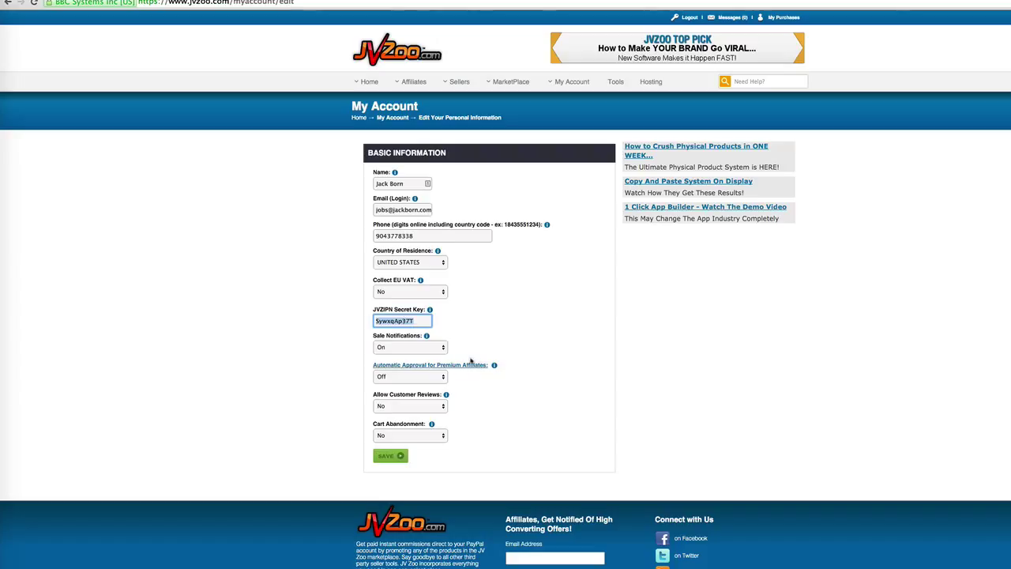
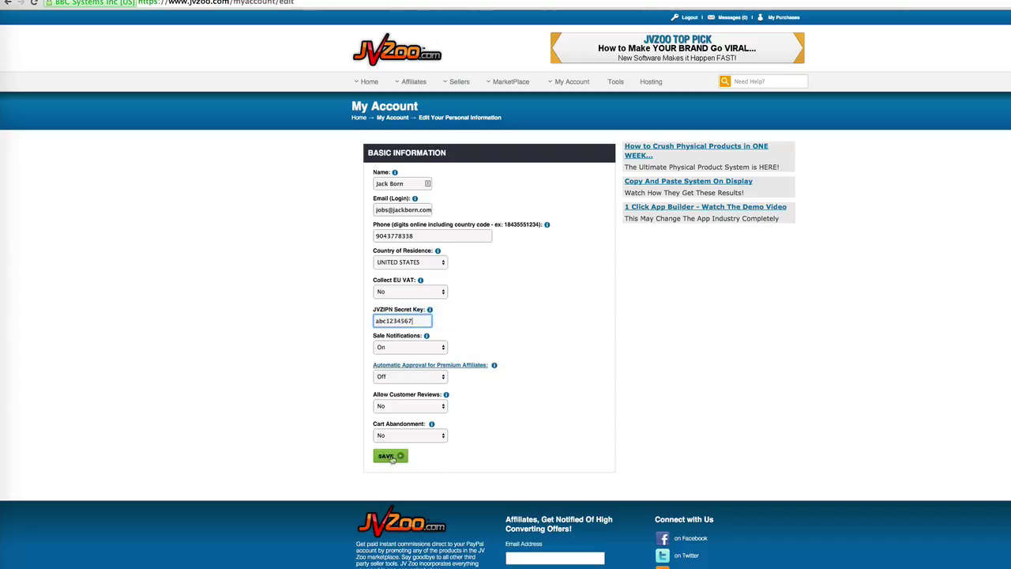
{"action": "left_click", "coordinate": [389, 455]}
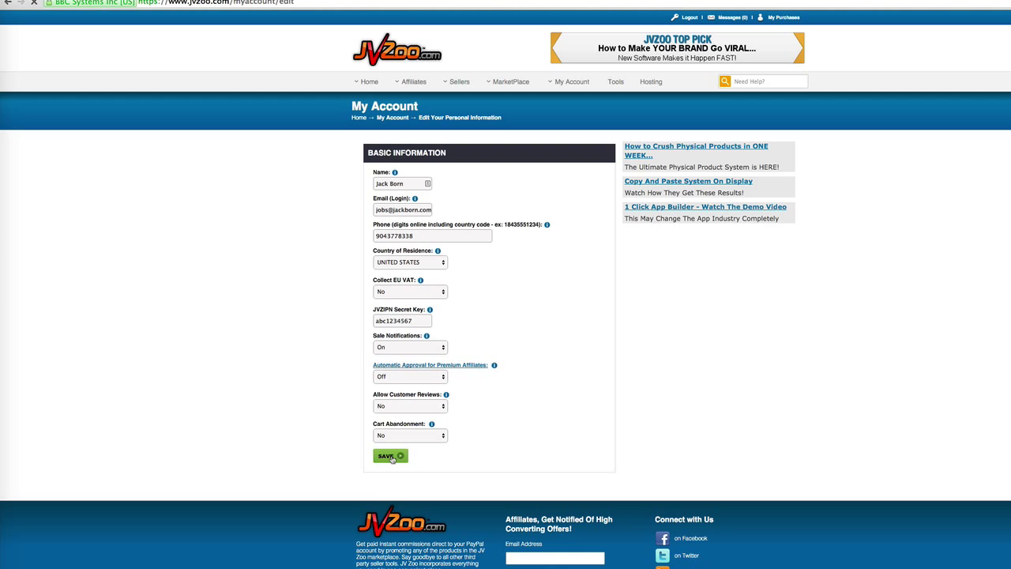
{"action": "left_click", "coordinate": [387, 455]}
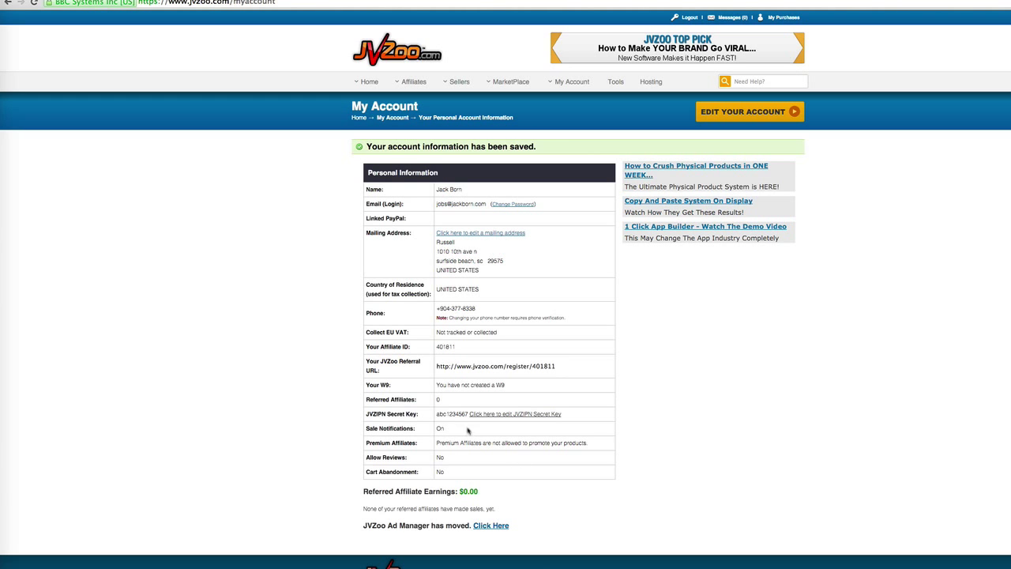
{"action": "double_click", "coordinate": [452, 414]}
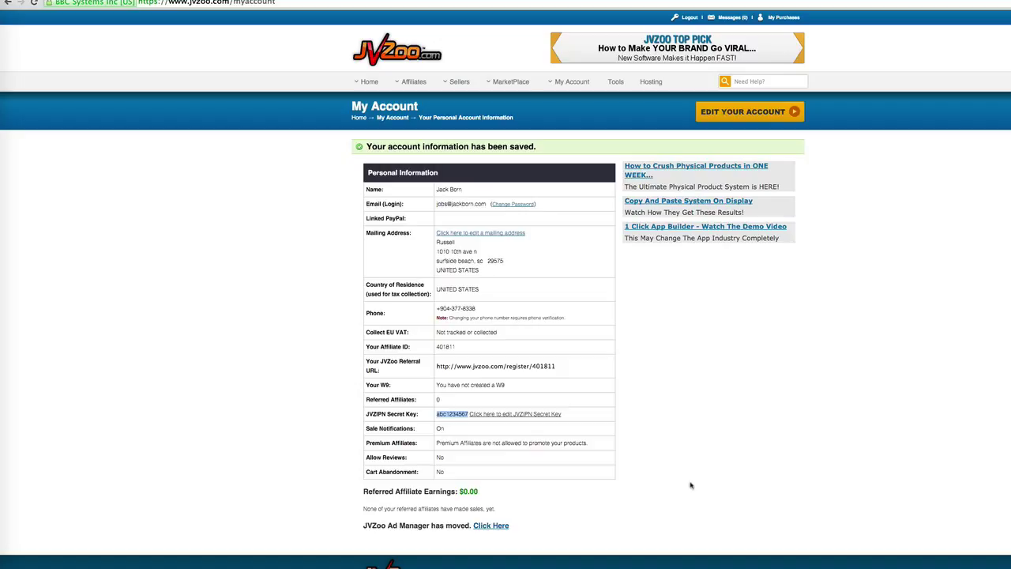
{"action": "mouse_move", "coordinate": [682, 470]}
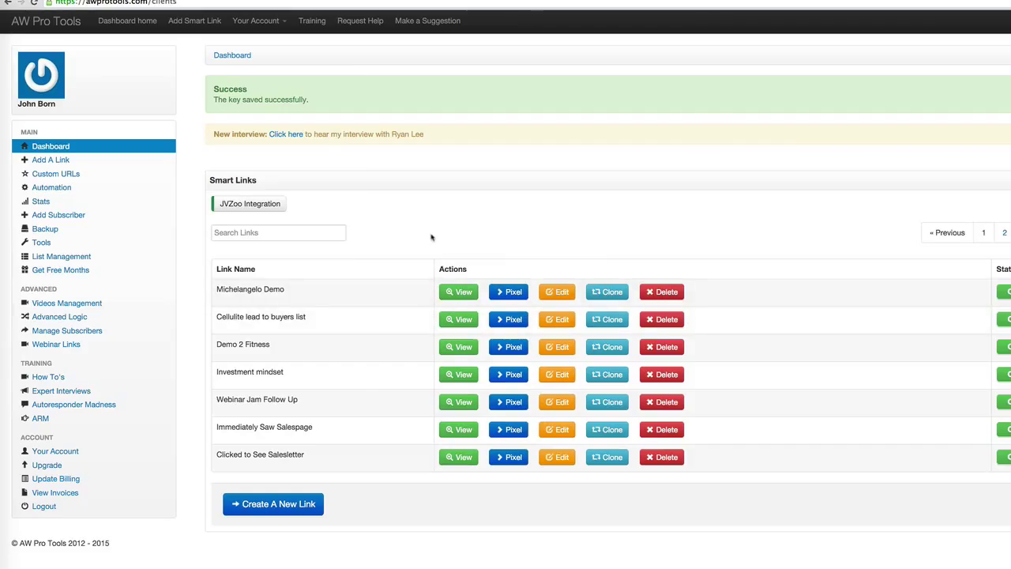
{"action": "mouse_move", "coordinate": [421, 238]}
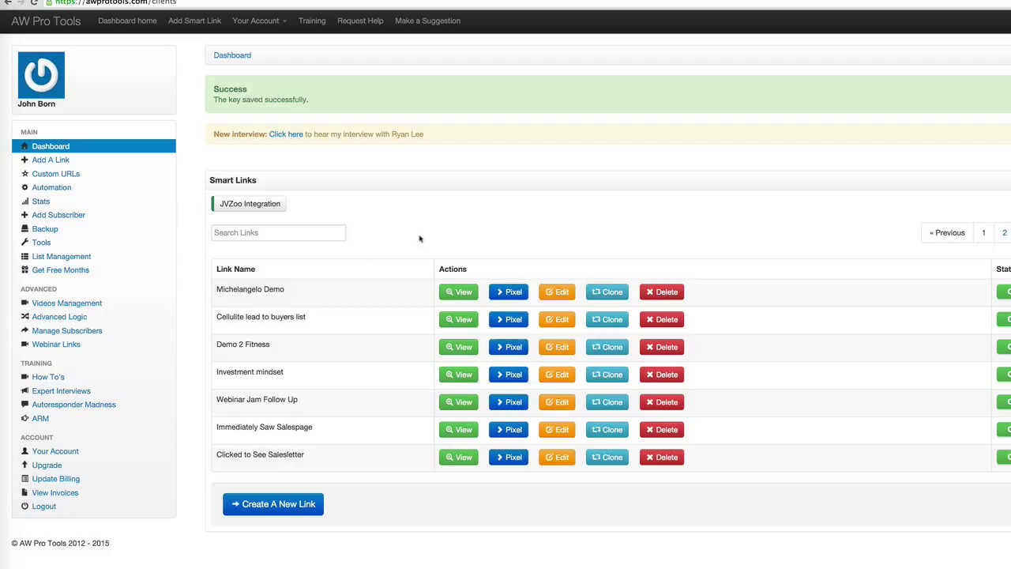
{"action": "mouse_move", "coordinate": [414, 300]}
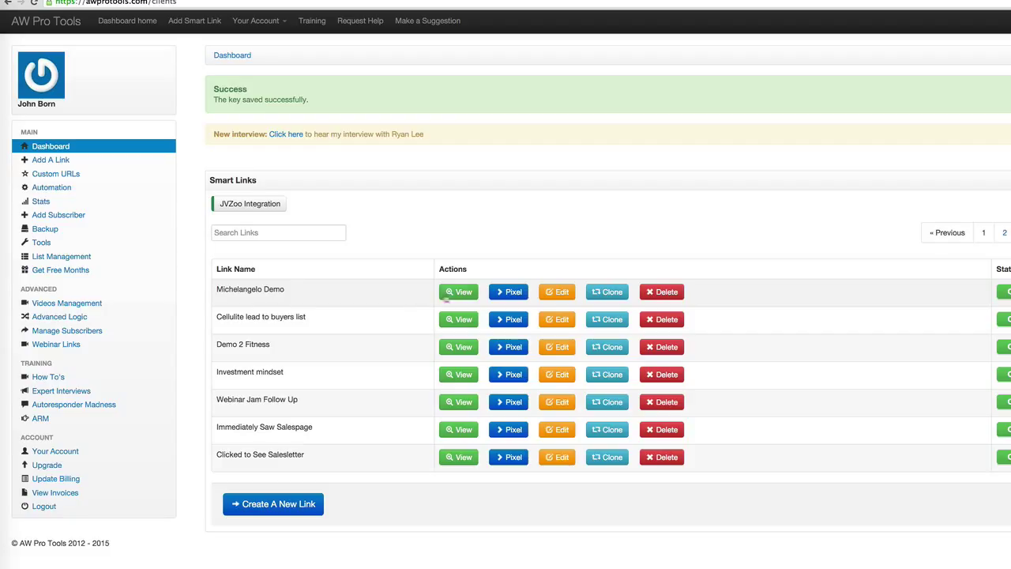
{"action": "mouse_move", "coordinate": [492, 259]}
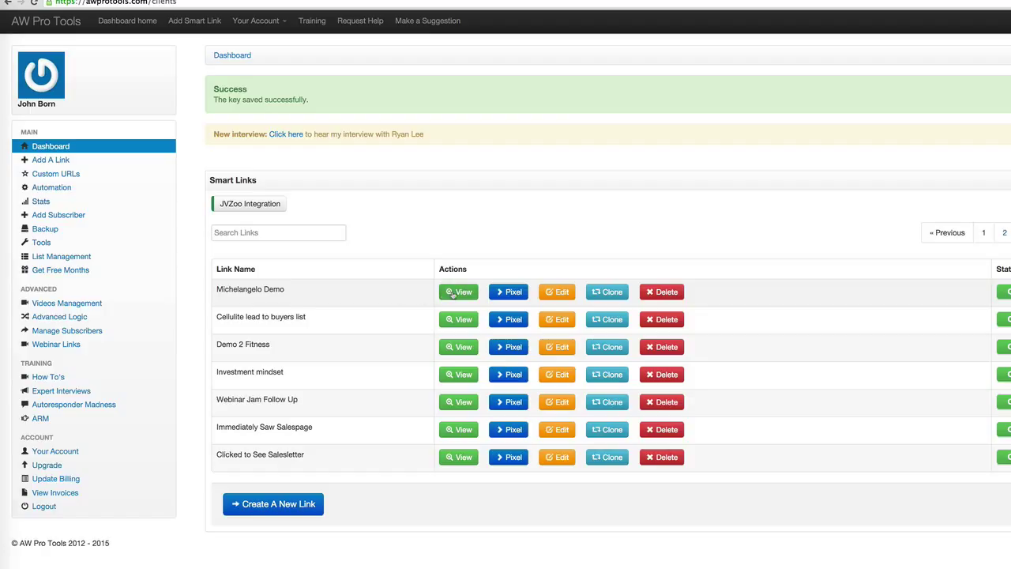
{"action": "mouse_move", "coordinate": [455, 295]}
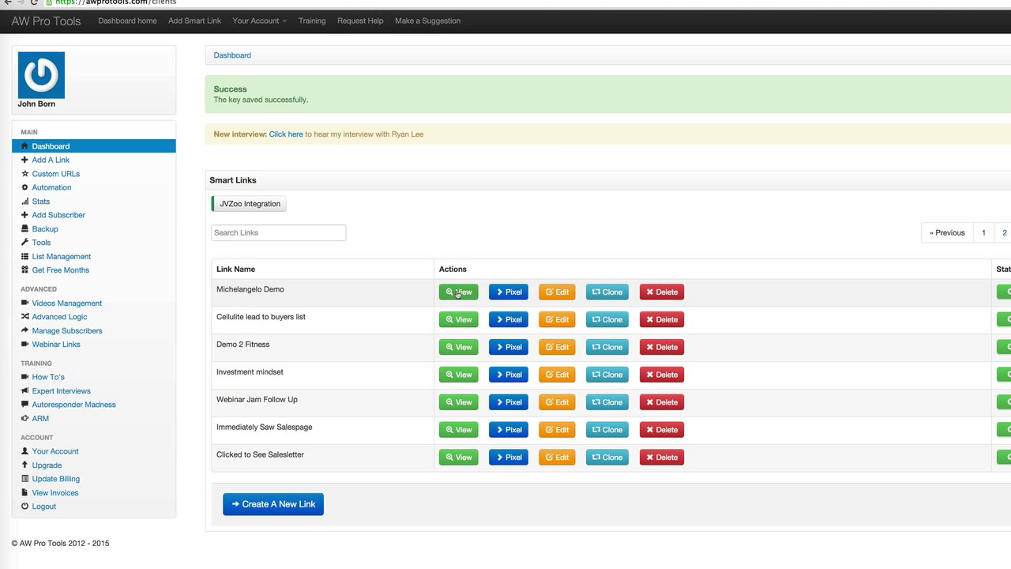
View the Michelangelo Demo smart link, copy its JVZoo Integration URL, and close the details
{"action": "left_click", "coordinate": [458, 291]}
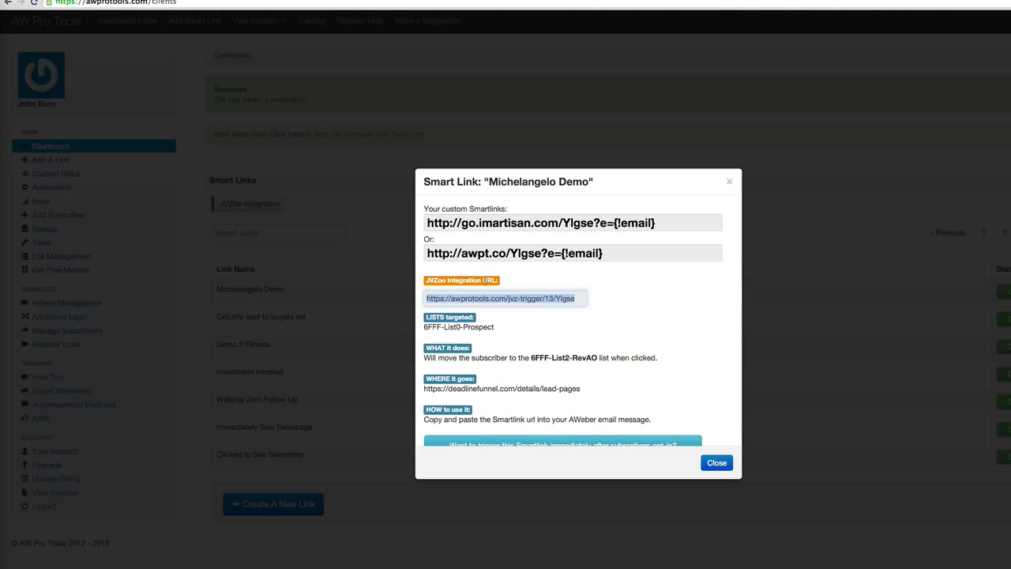
{"action": "right_click", "coordinate": [504, 297]}
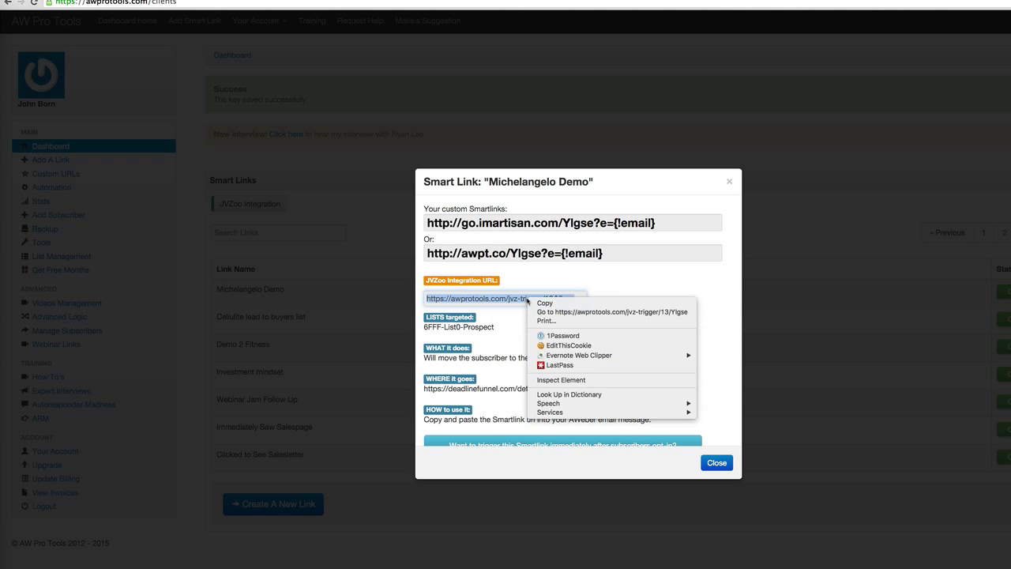
{"action": "left_click", "coordinate": [594, 316]}
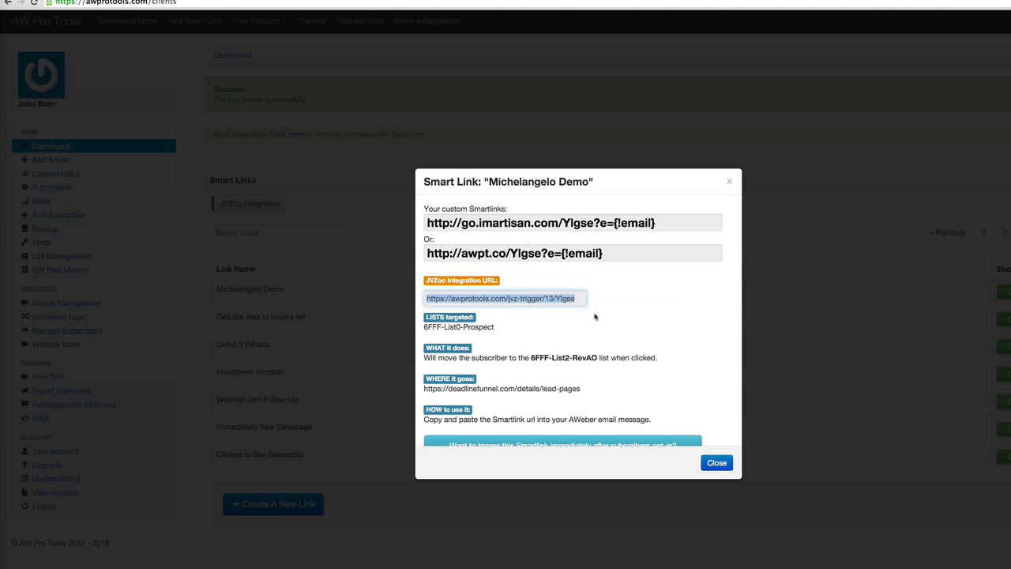
{"action": "scroll", "scroll_direction": "down", "scroll_amount": 3}
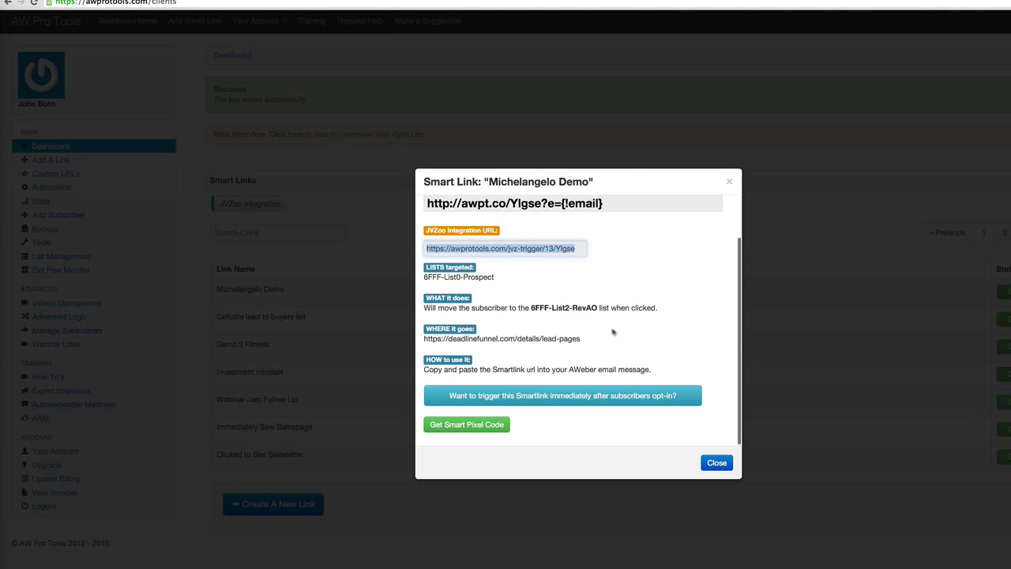
{"action": "left_click", "coordinate": [716, 461]}
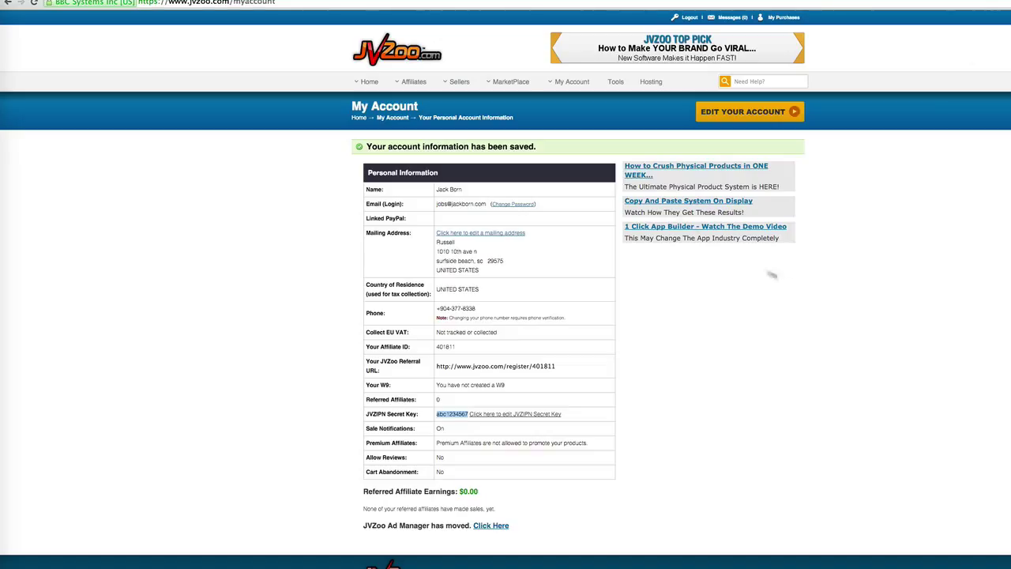
Go to Home > Overview, then Affiliates > Approved Products in JVZoo
{"action": "left_click", "coordinate": [414, 82]}
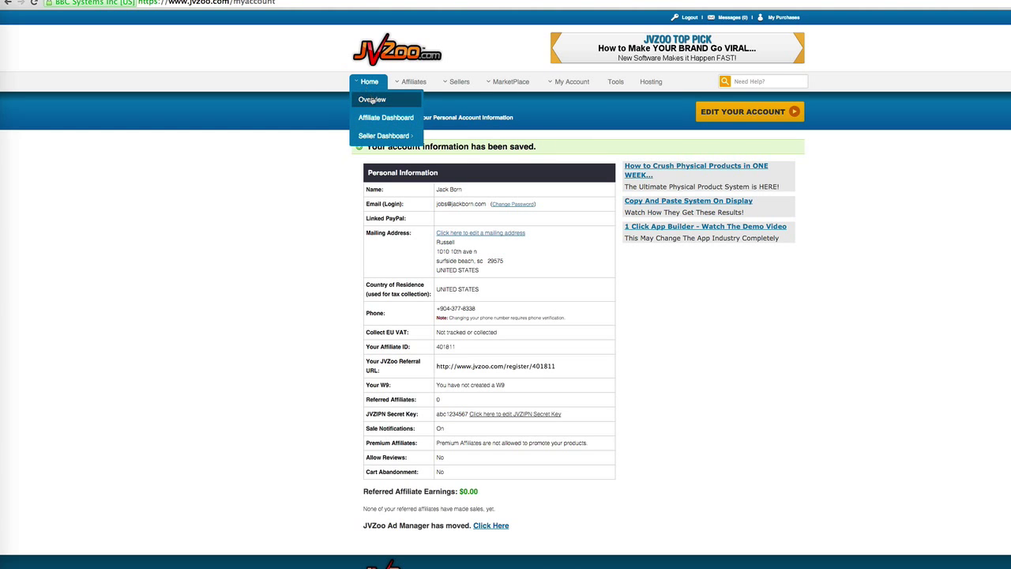
{"action": "left_click", "coordinate": [373, 98]}
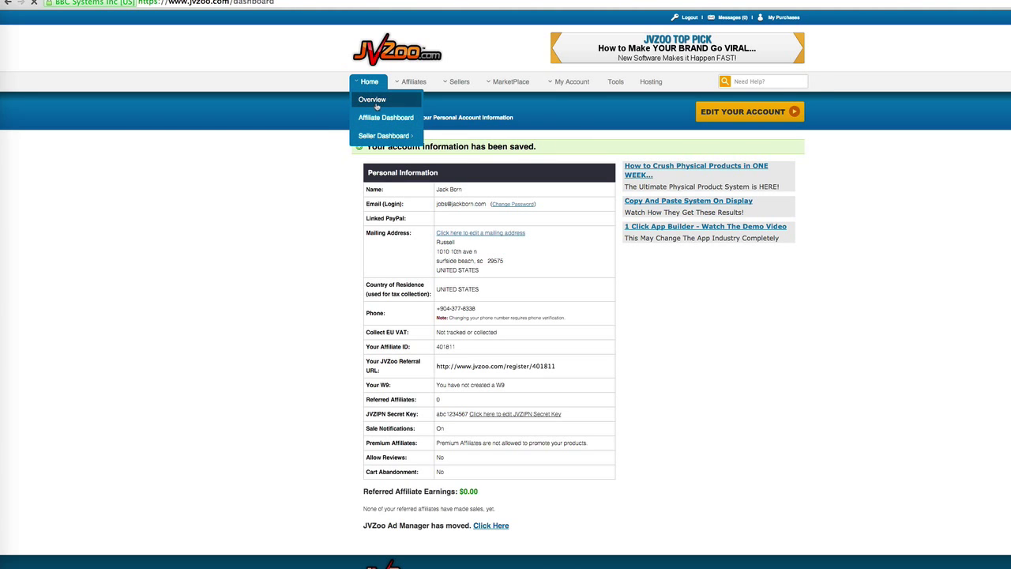
{"action": "left_click", "coordinate": [373, 100]}
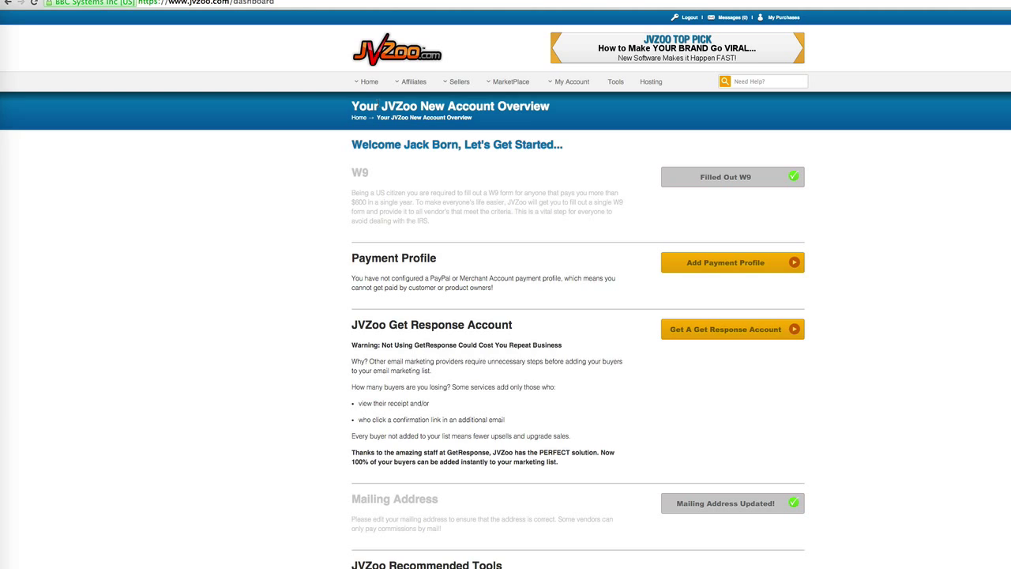
{"action": "left_click", "coordinate": [414, 82]}
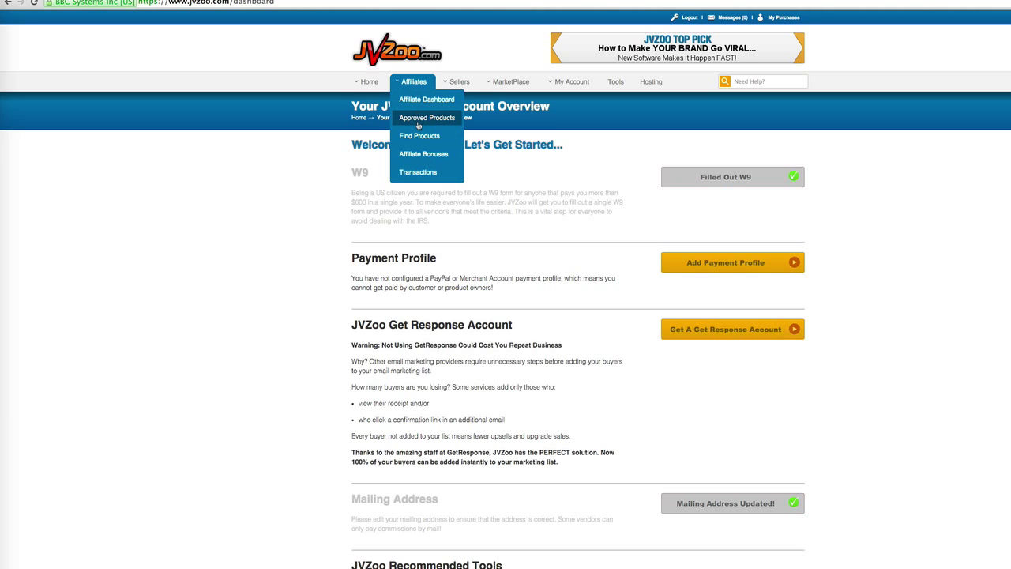
{"action": "left_click", "coordinate": [427, 117]}
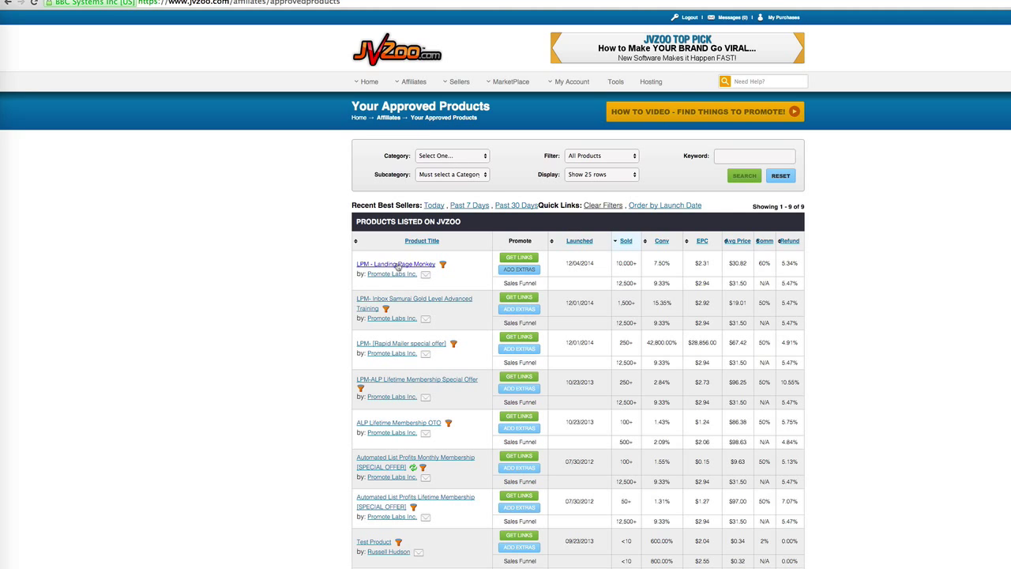
{"action": "left_click", "coordinate": [395, 264]}
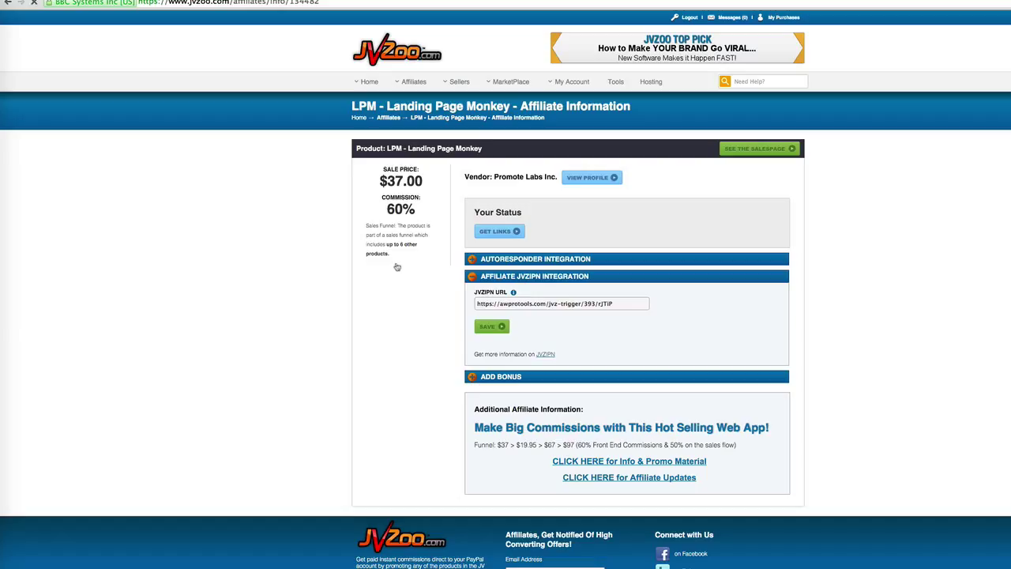
{"action": "left_click", "coordinate": [562, 303]}
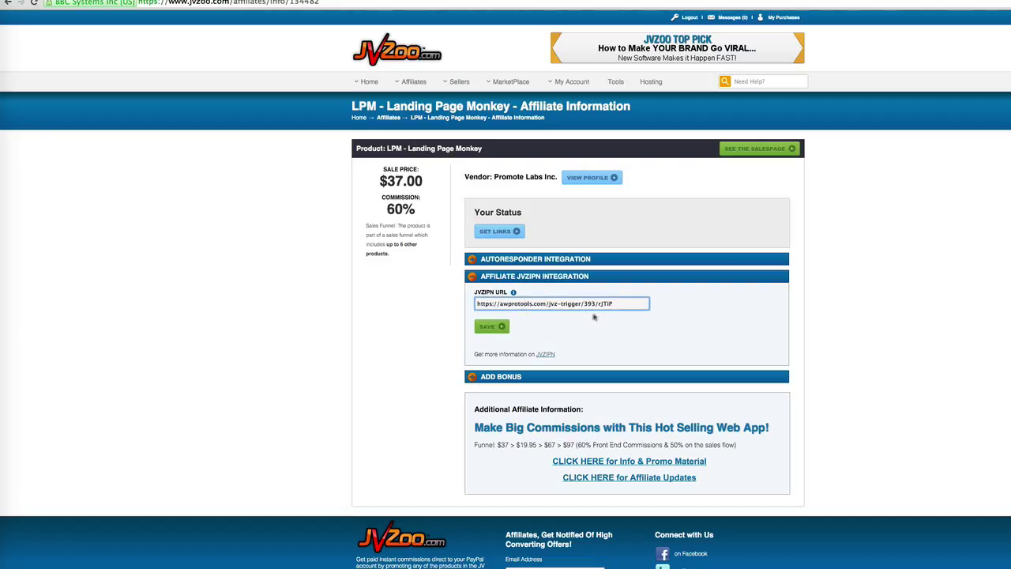
{"action": "triple_click", "coordinate": [560, 303]}
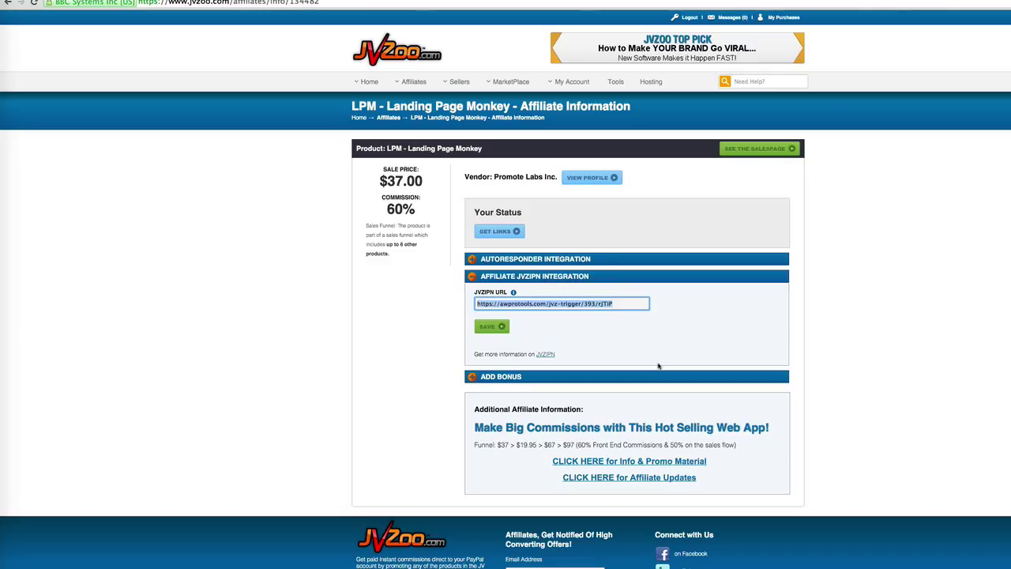
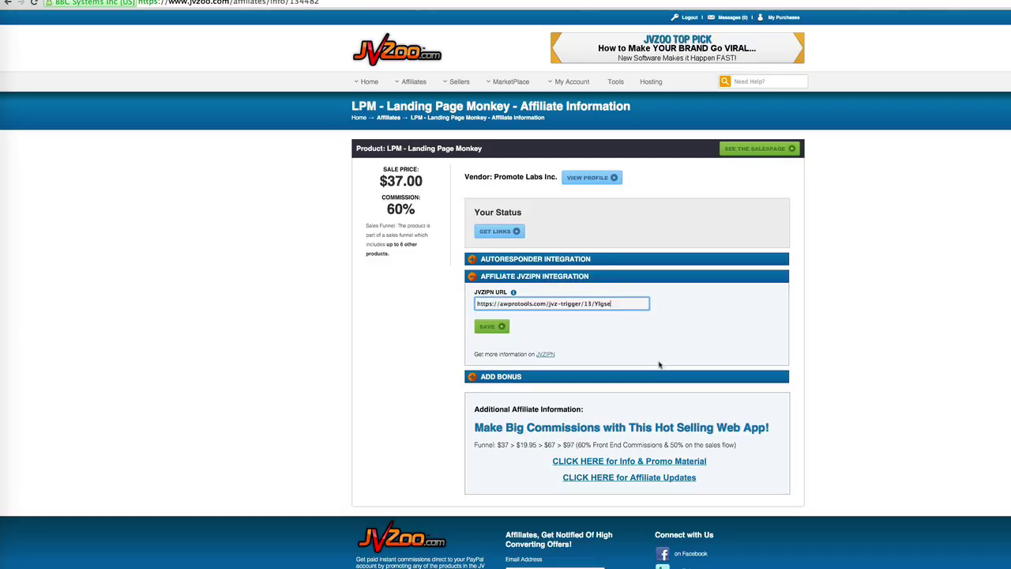
{"action": "mouse_move", "coordinate": [530, 284]}
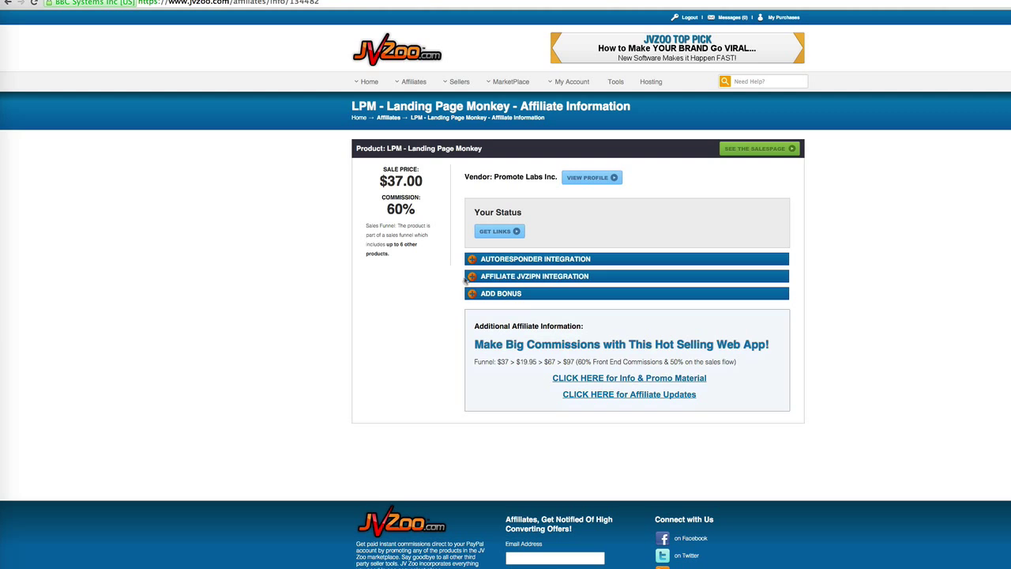
Expand the Affiliate JVZIPN Integration section to confirm the saved trigger URL
{"action": "left_click", "coordinate": [534, 275]}
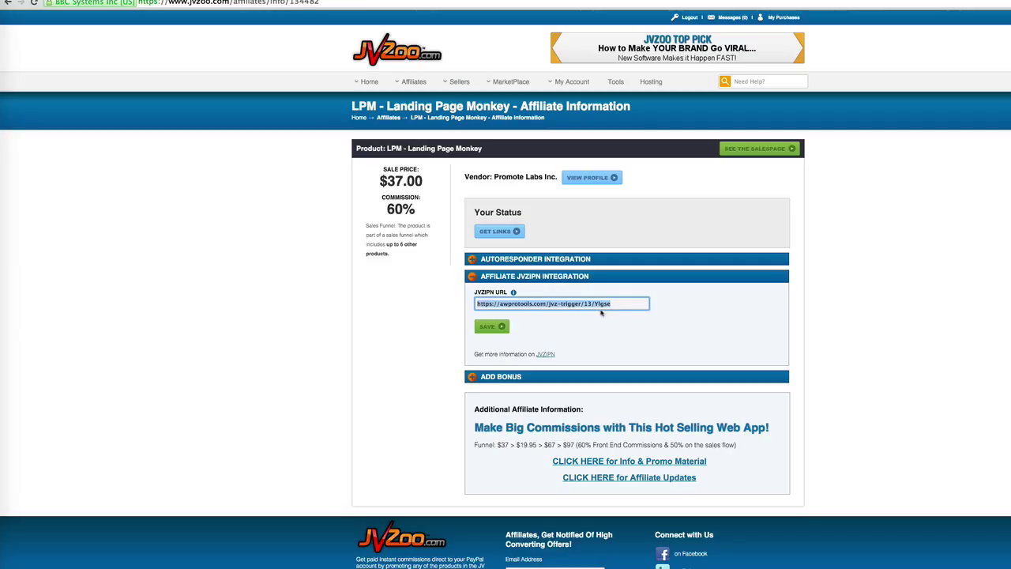
{"action": "mouse_move", "coordinate": [619, 318]}
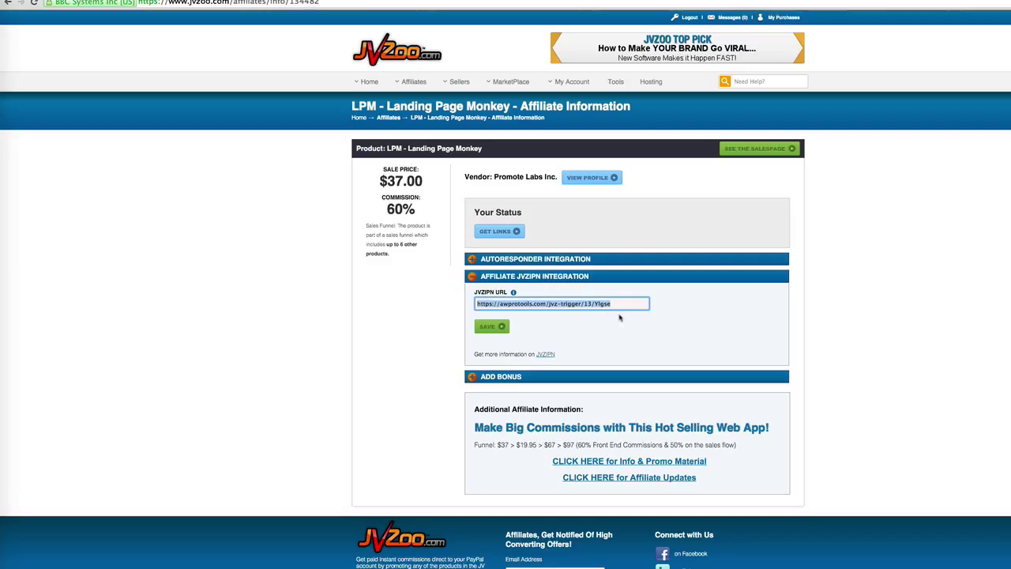